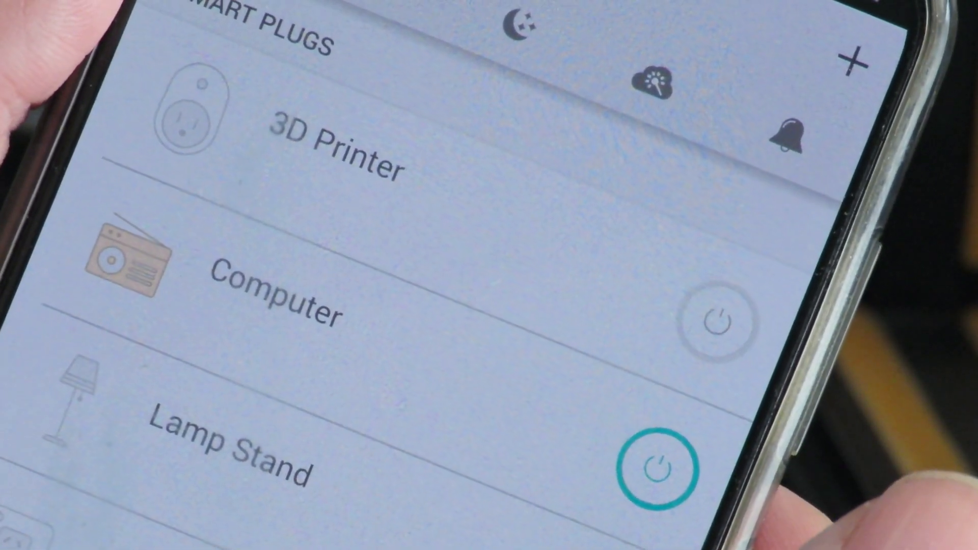
Turn on the Computer smart plug from its row in the Smart Plugs list
click(714, 322)
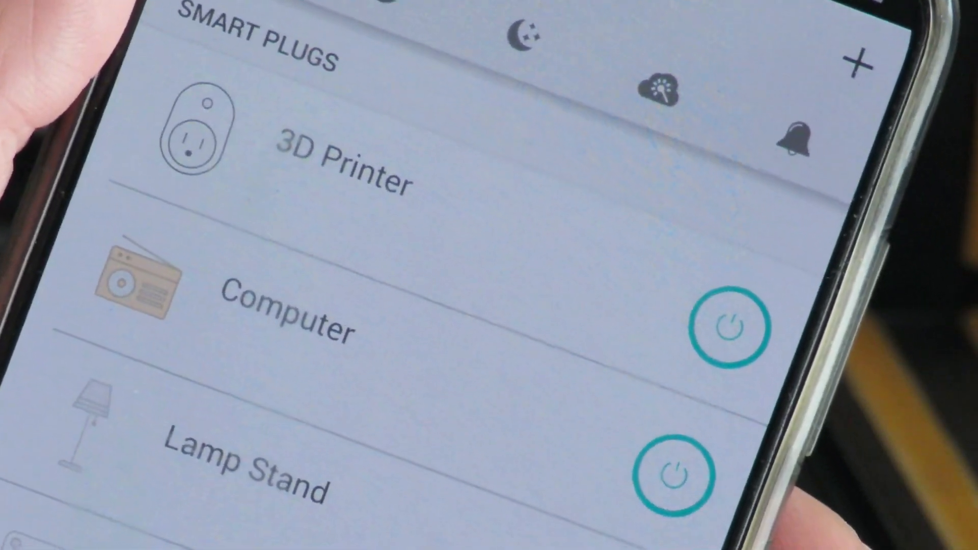